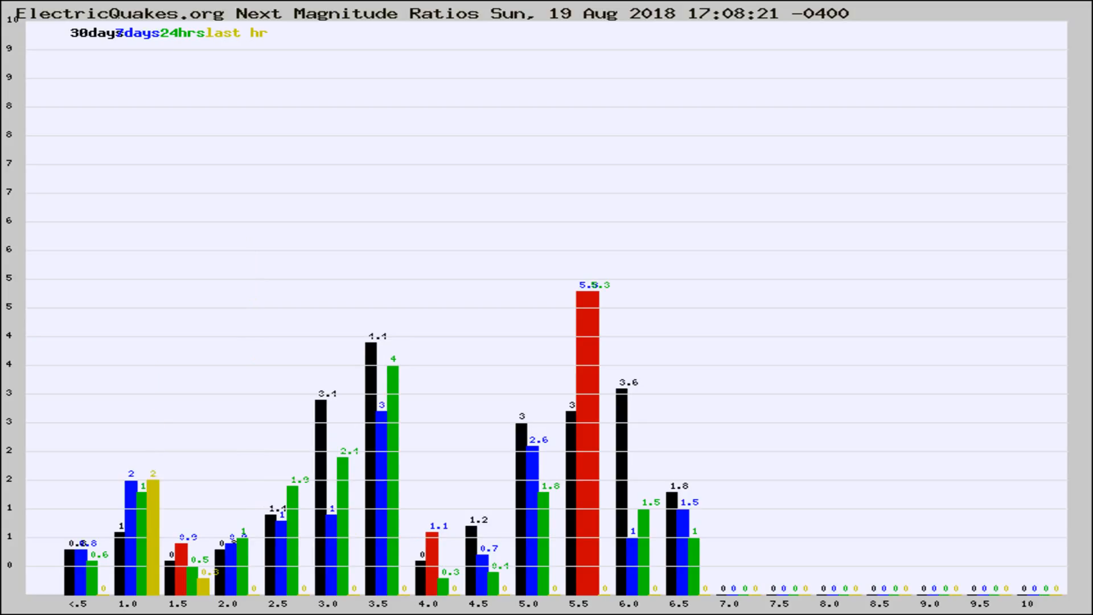
- Switch to the regional Next Magnitude Ratios chart for 19 Aug 2018 16:14:10
{"action": "left_click", "coordinate": [137, 33]}
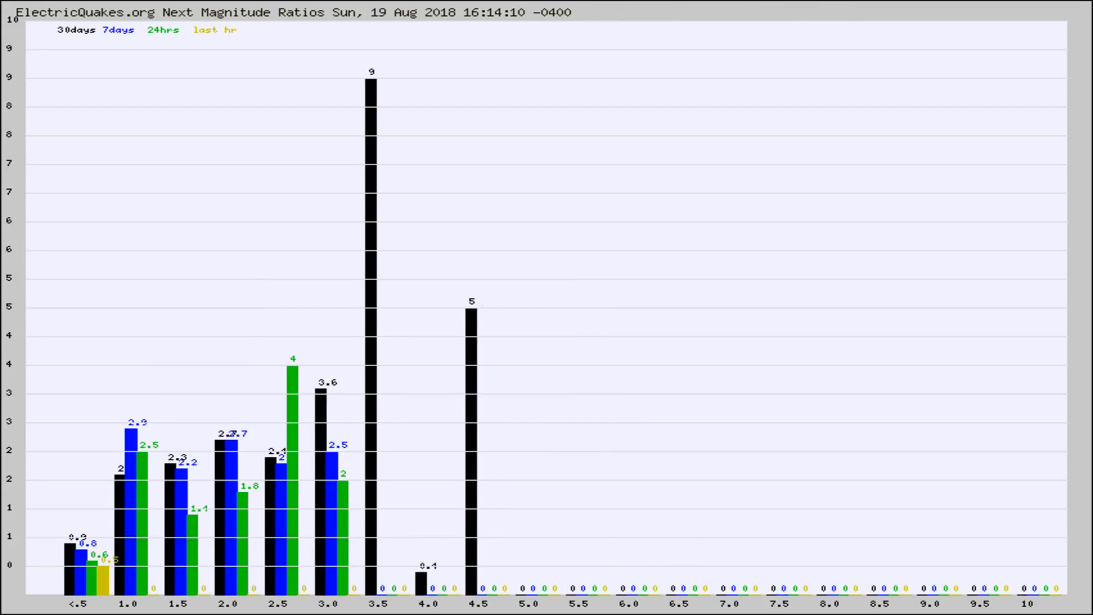